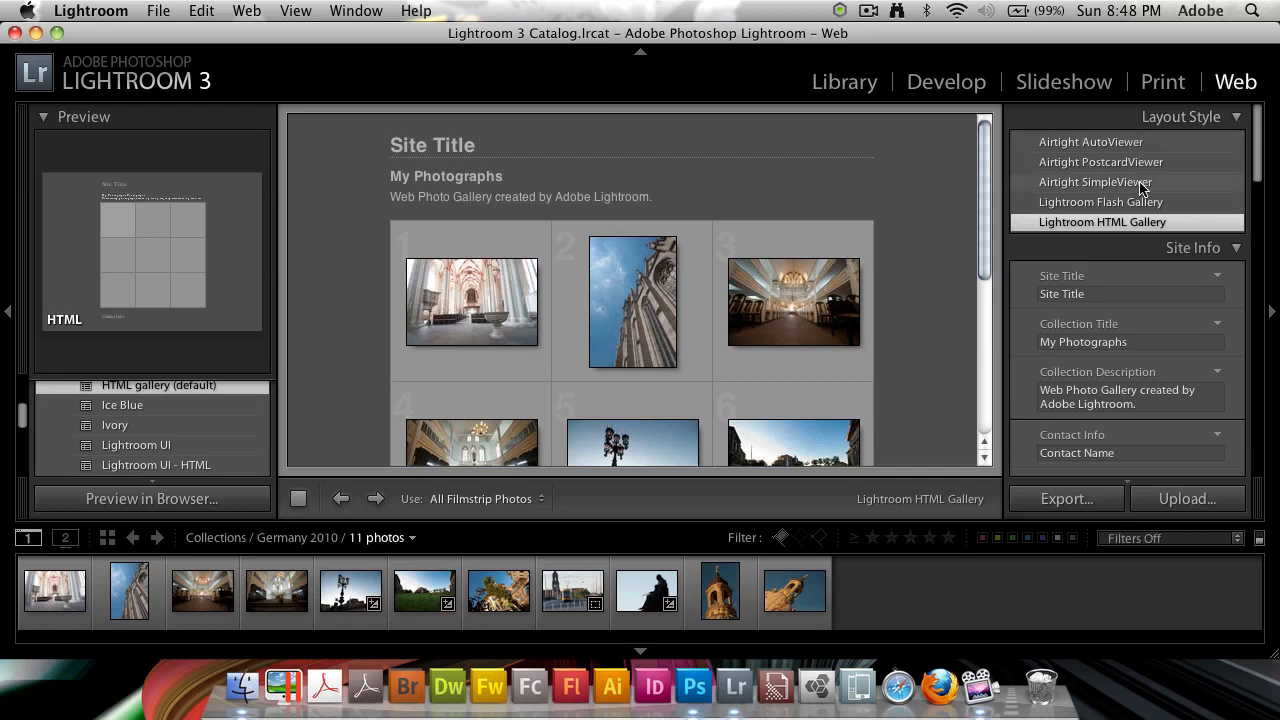
- Switch the Web module gallery to the Airtight SimpleViewer layout
left_click(1096, 180)
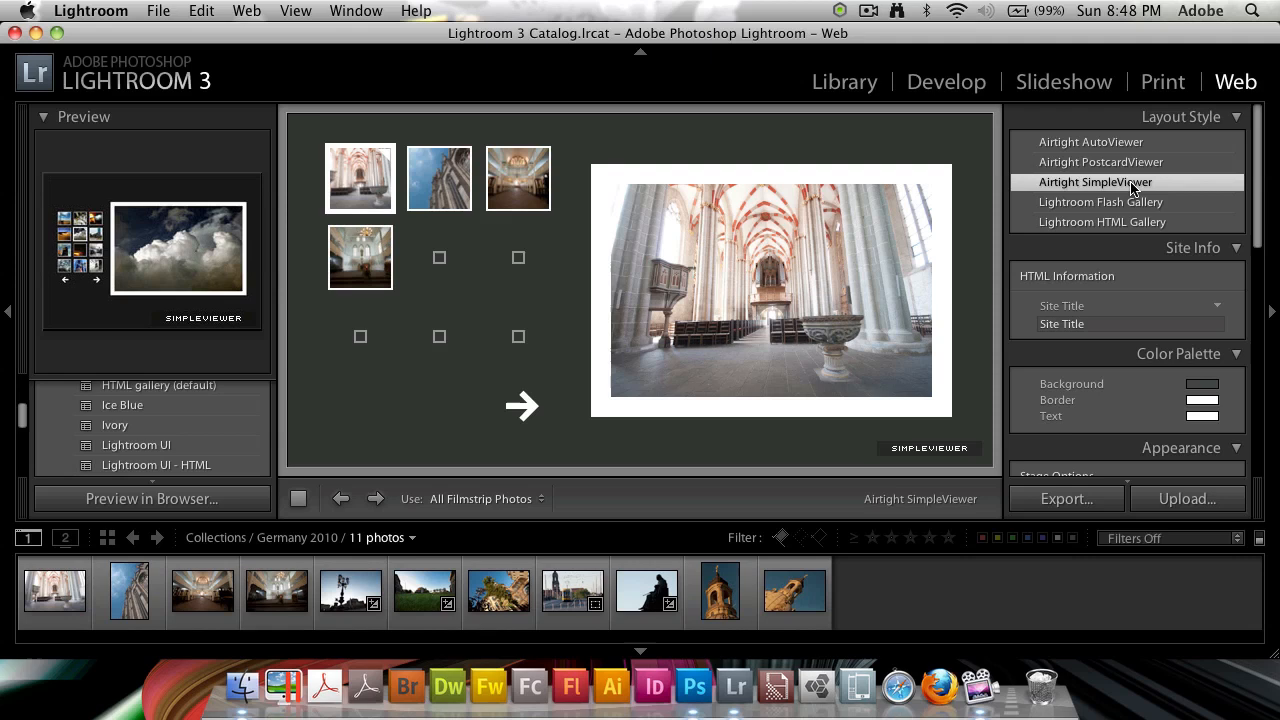
left_click(1066, 498)
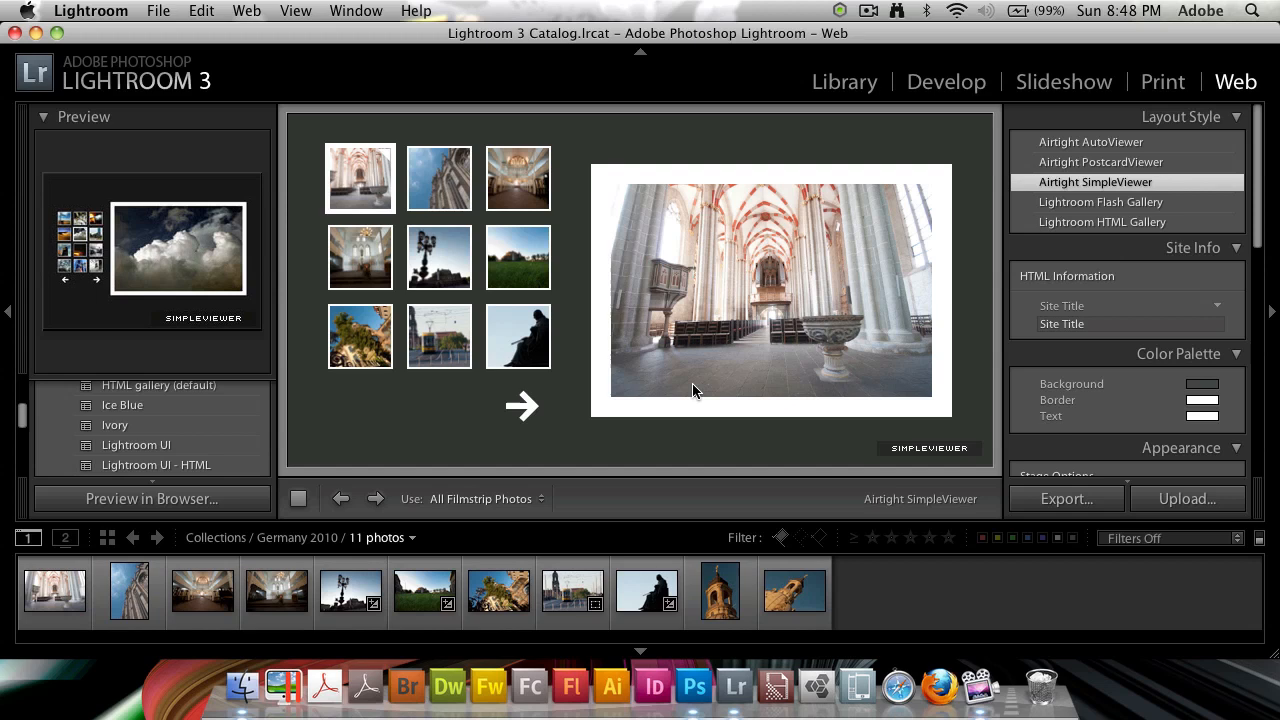
mouse_move(632, 204)
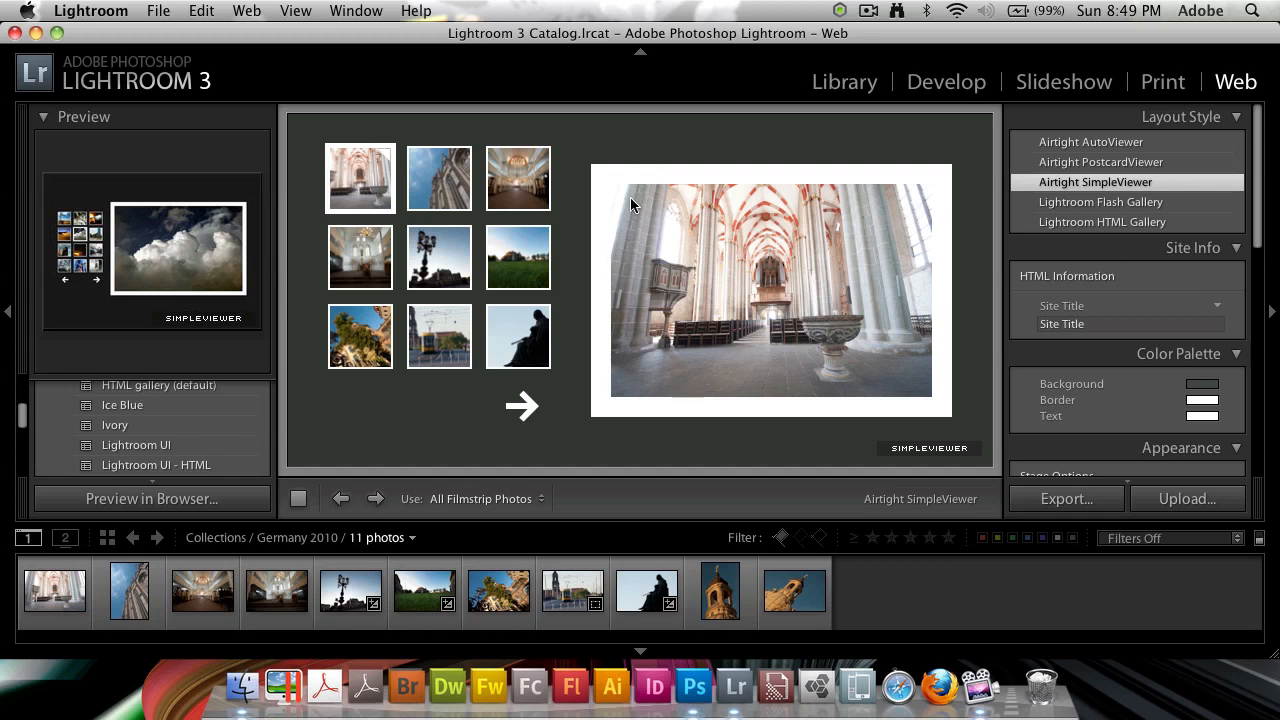
mouse_move(1204, 108)
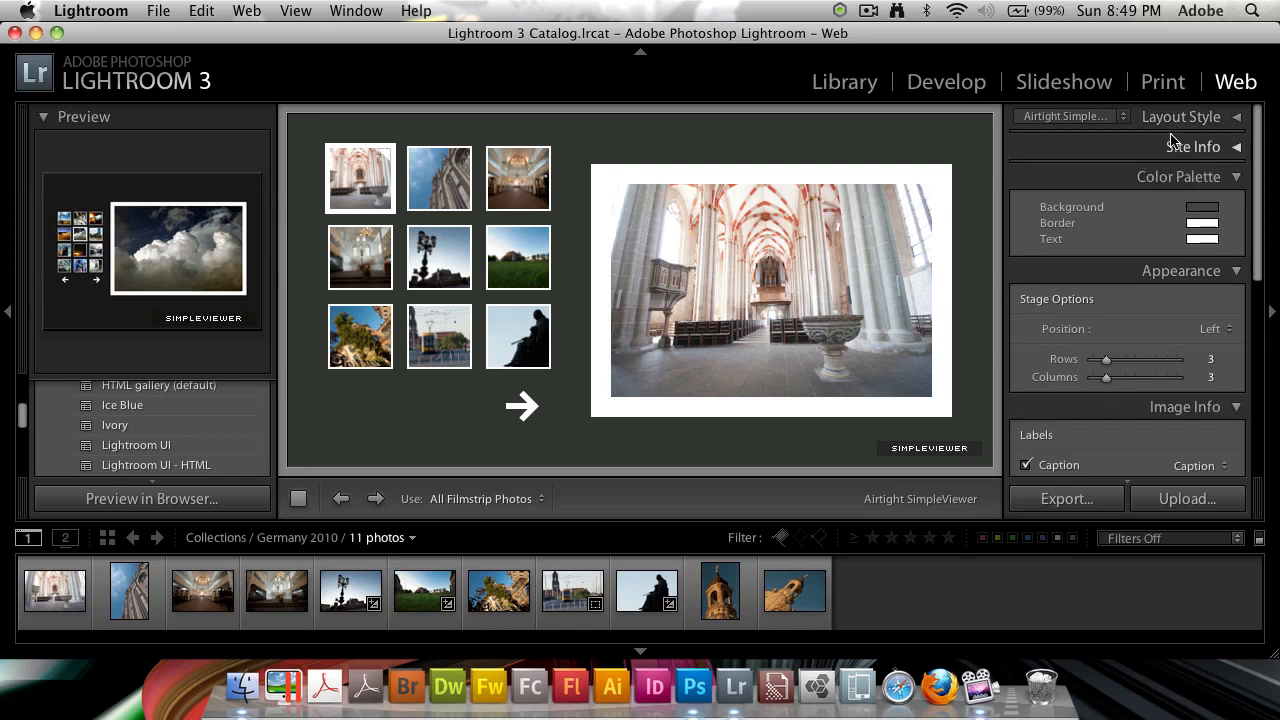
mouse_move(1204, 164)
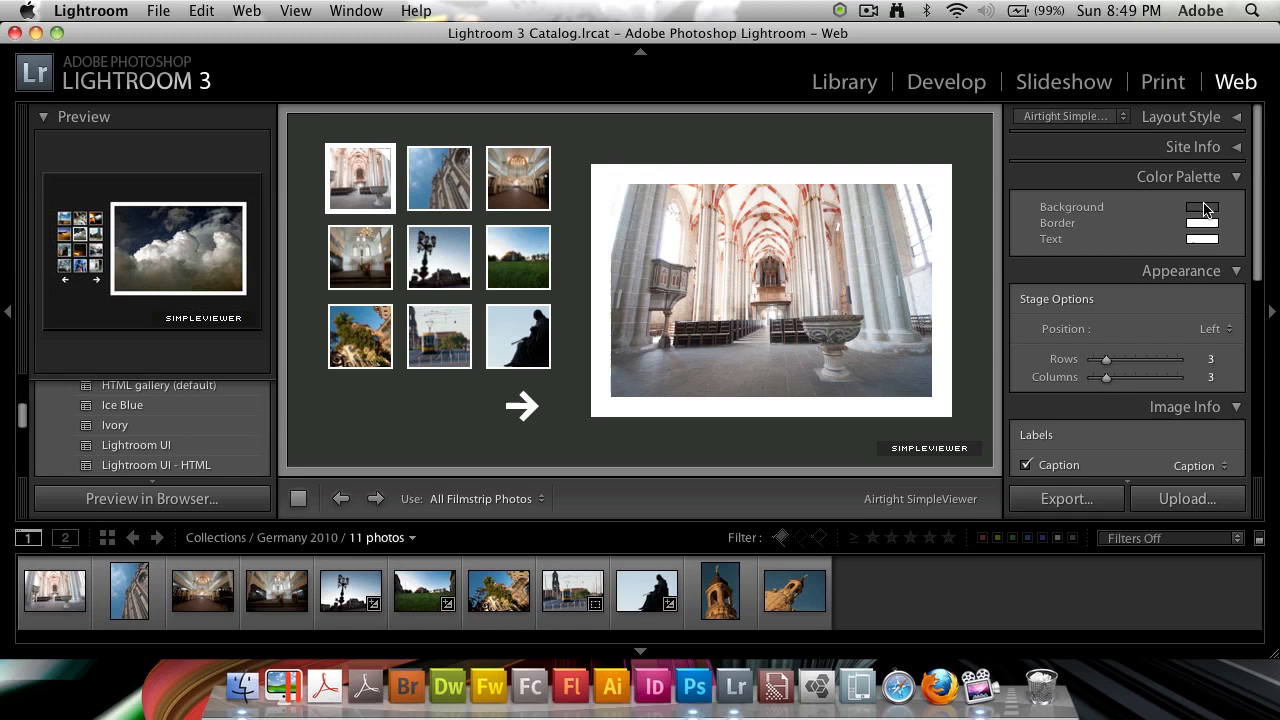
- Collapse the Color Palette panel so the Appearance settings come into view
left_click(1204, 206)
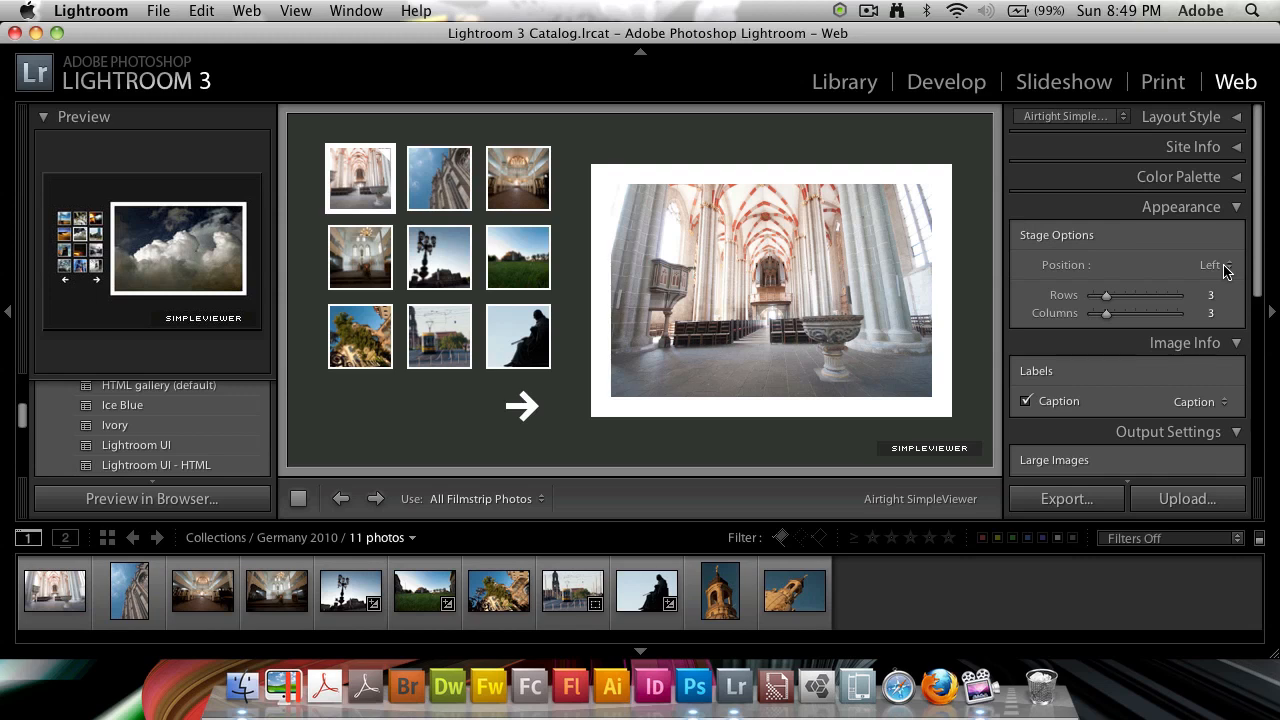
mouse_move(416, 236)
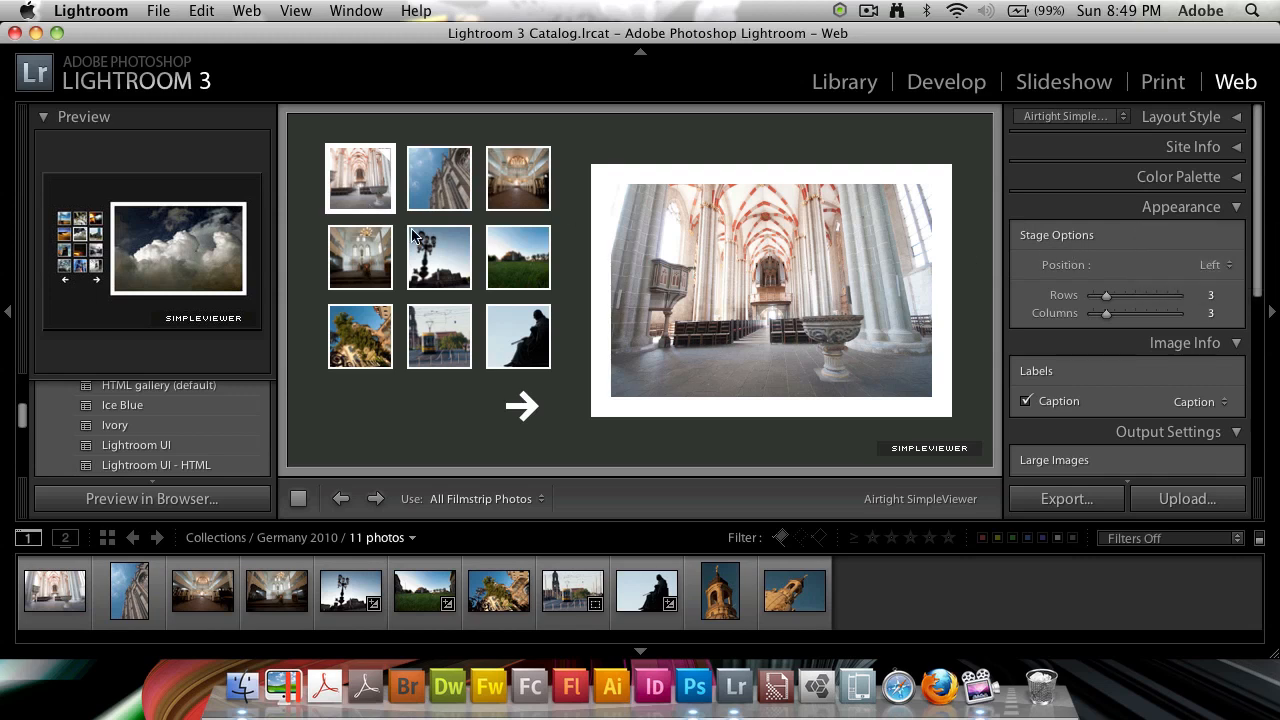
- Position thumbnails at the bottom in a grid of 1 row by 5 columns
left_click(1208, 264)
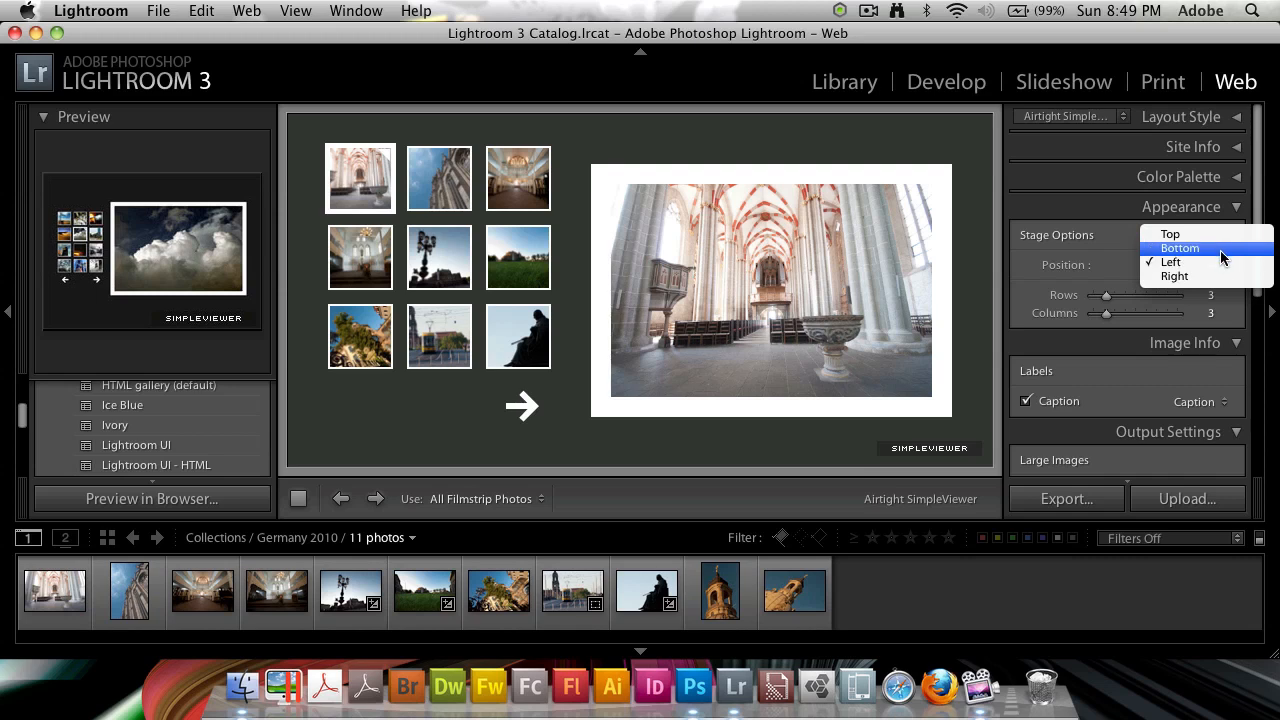
left_click(1180, 248)
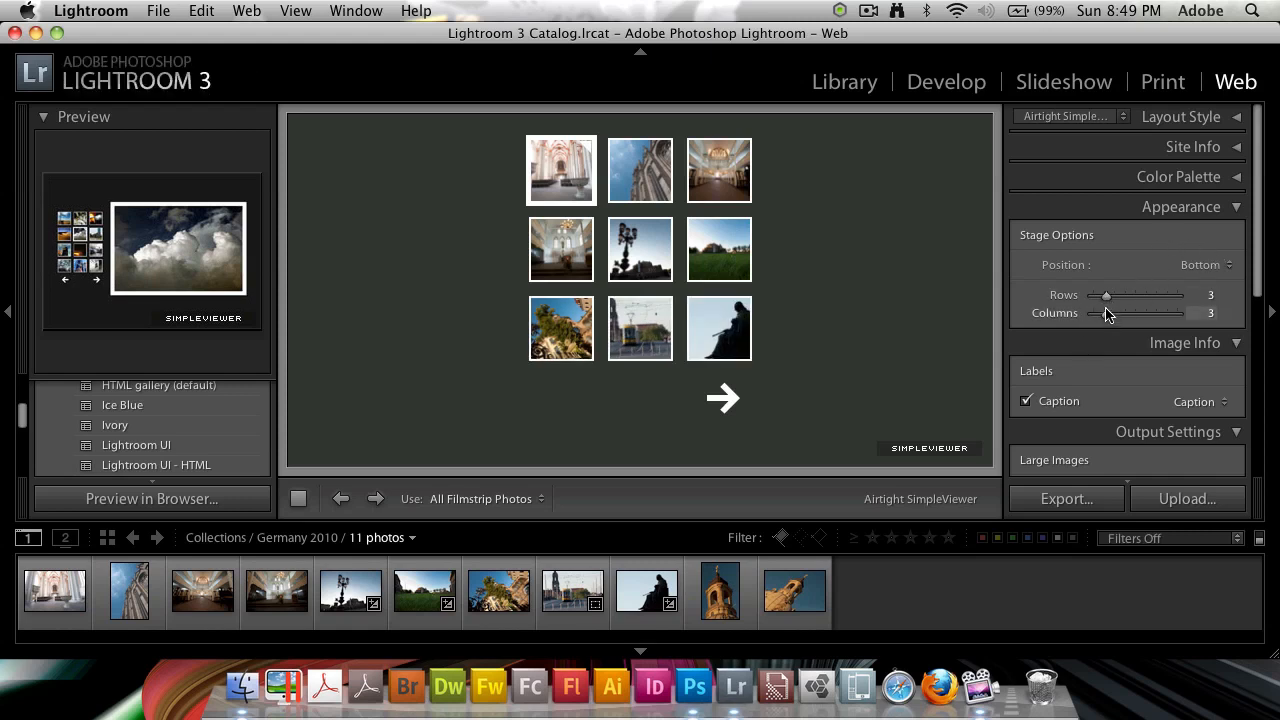
left_click_drag(1104, 296, 1090, 296)
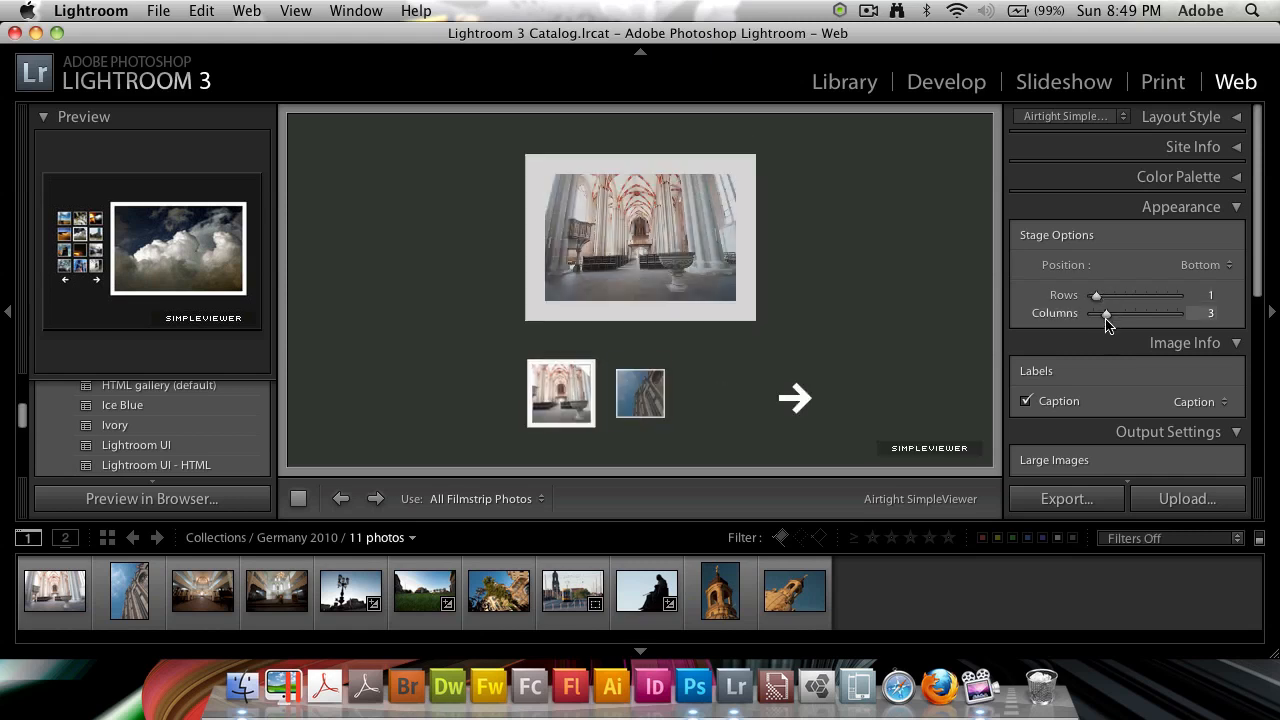
left_click_drag(1104, 312, 1112, 312)
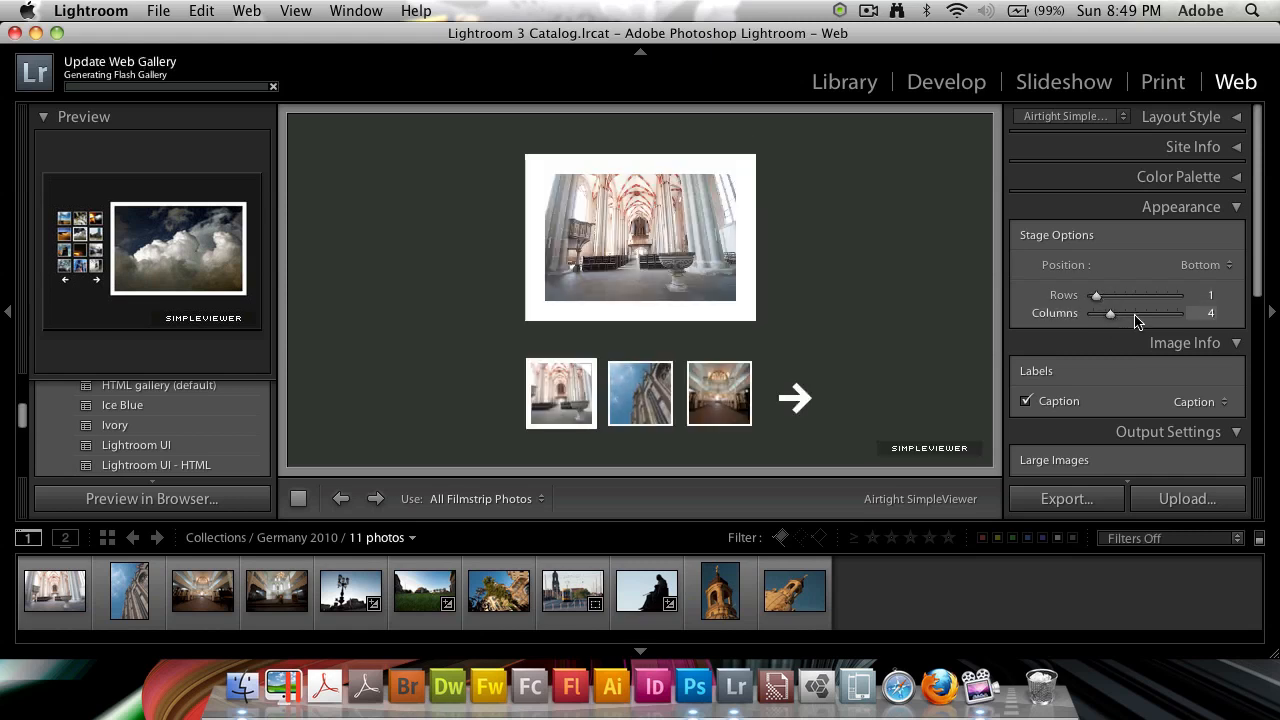
left_click_drag(1110, 312, 1130, 312)
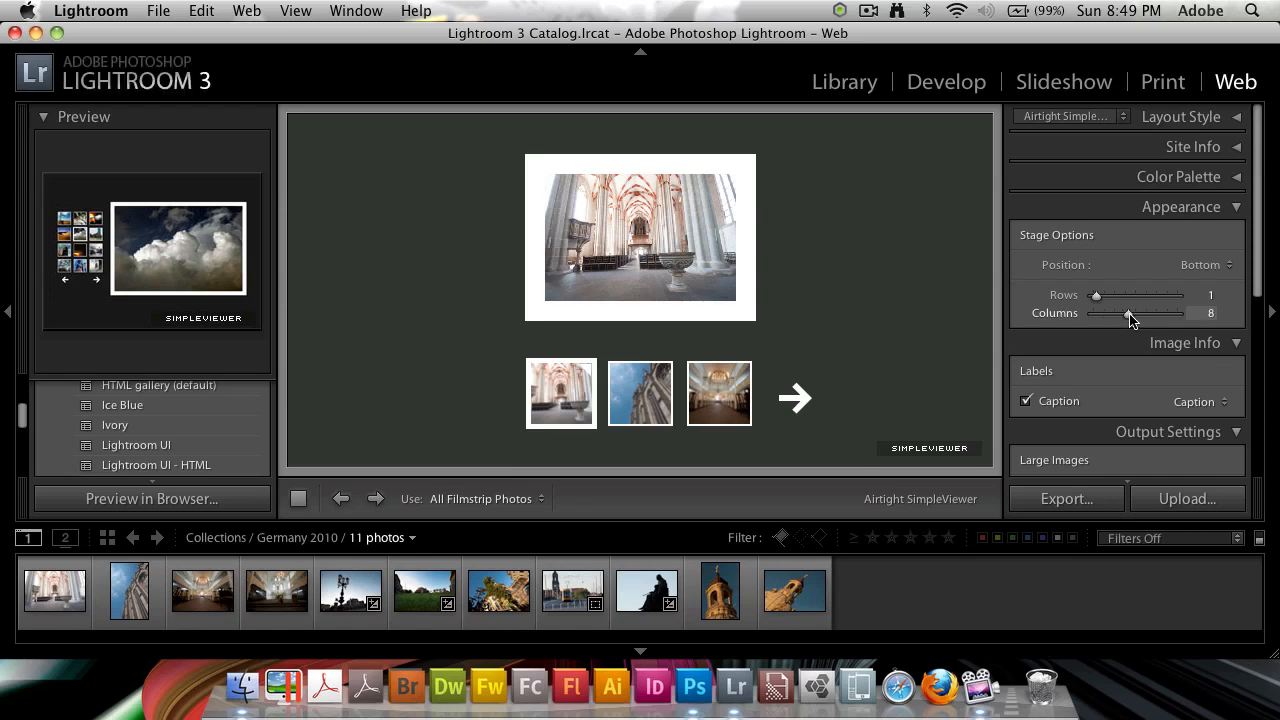
left_click_drag(1130, 312, 1116, 312)
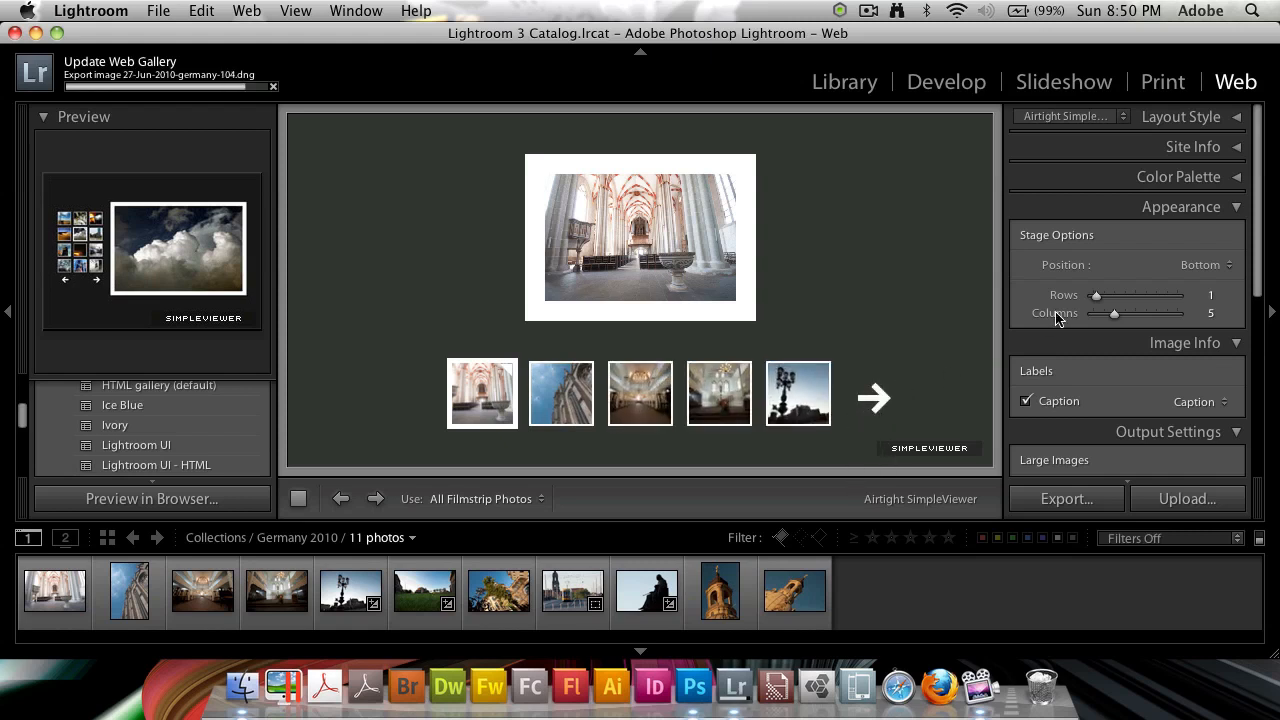
left_click_drag(1096, 294, 1088, 294)
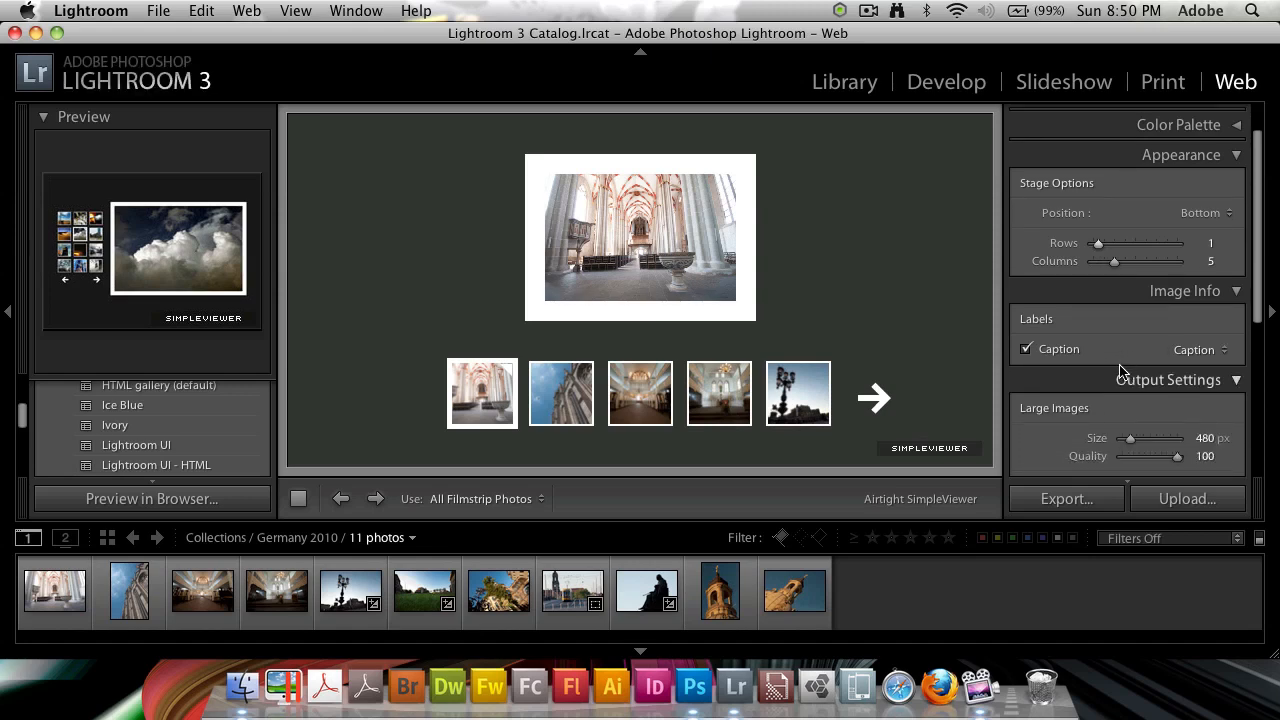
- Set large image size to 671 px, photo borders to 9 px and padding to 31 px
scroll("down", 3)
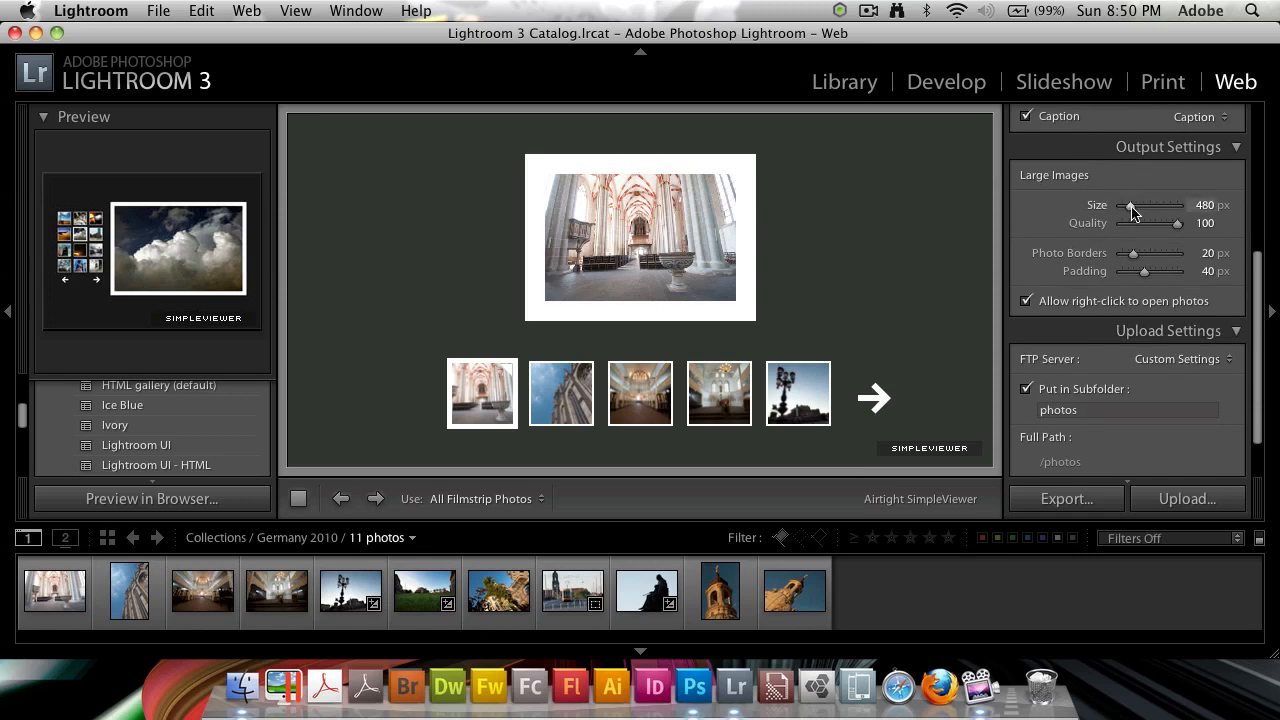
left_click_drag(1152, 204, 1172, 204)
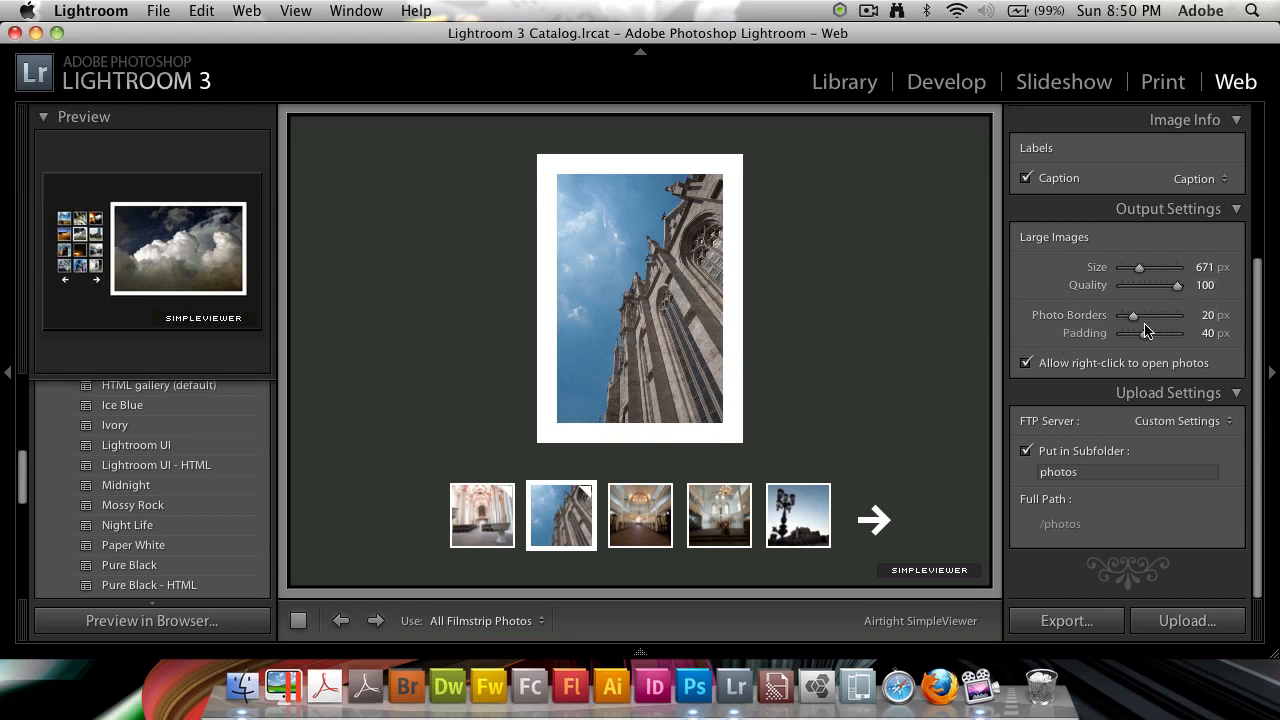
left_click_drag(1148, 322, 1128, 316)
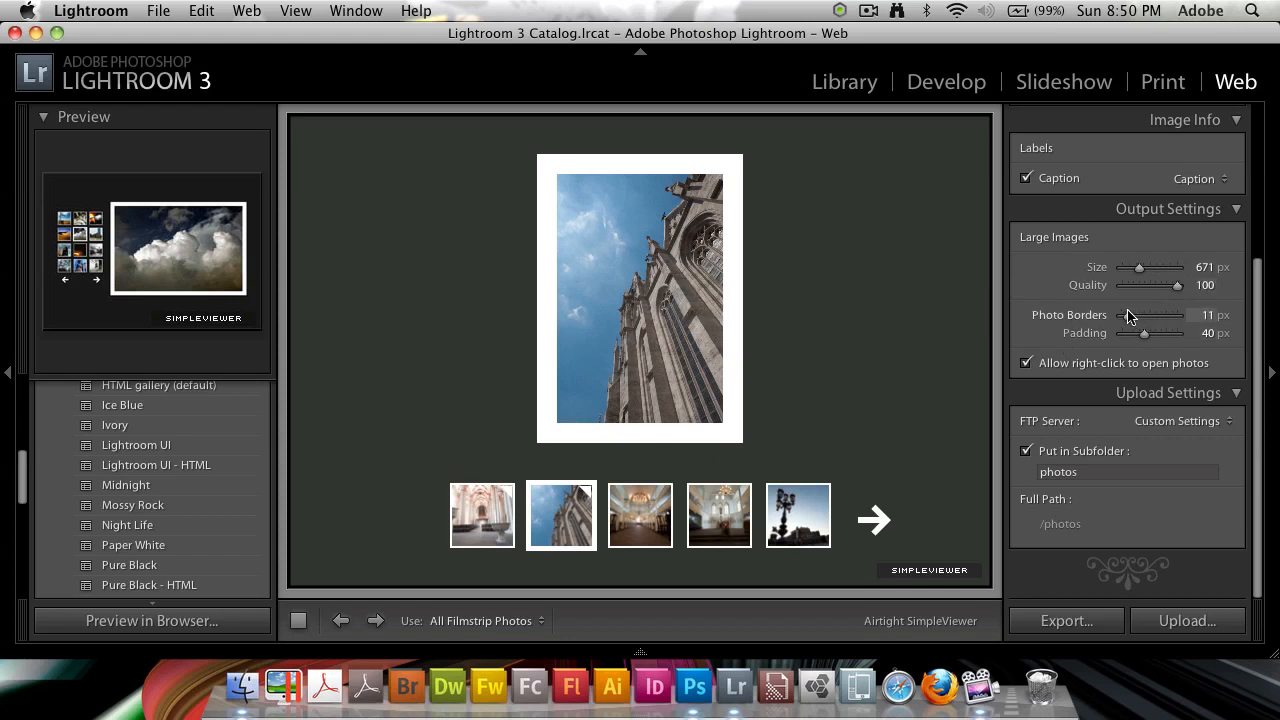
left_click_drag(1150, 316, 1210, 316)
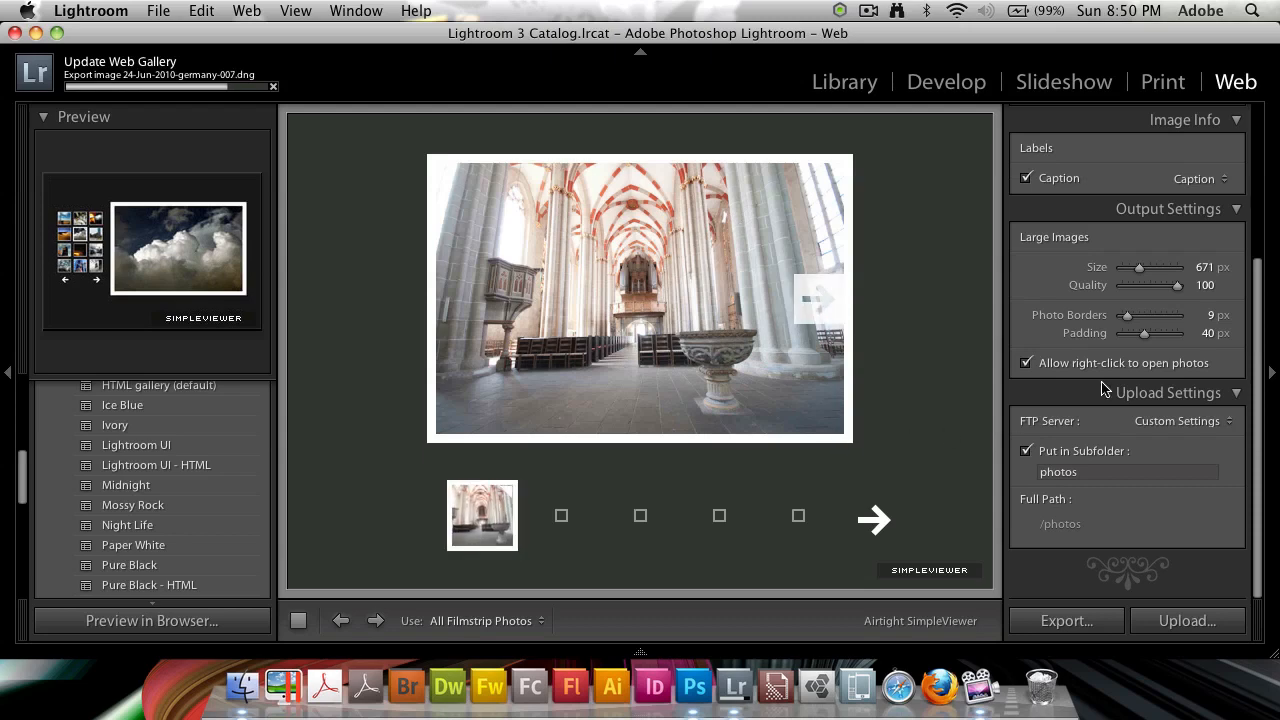
left_click_drag(1156, 332, 1138, 332)
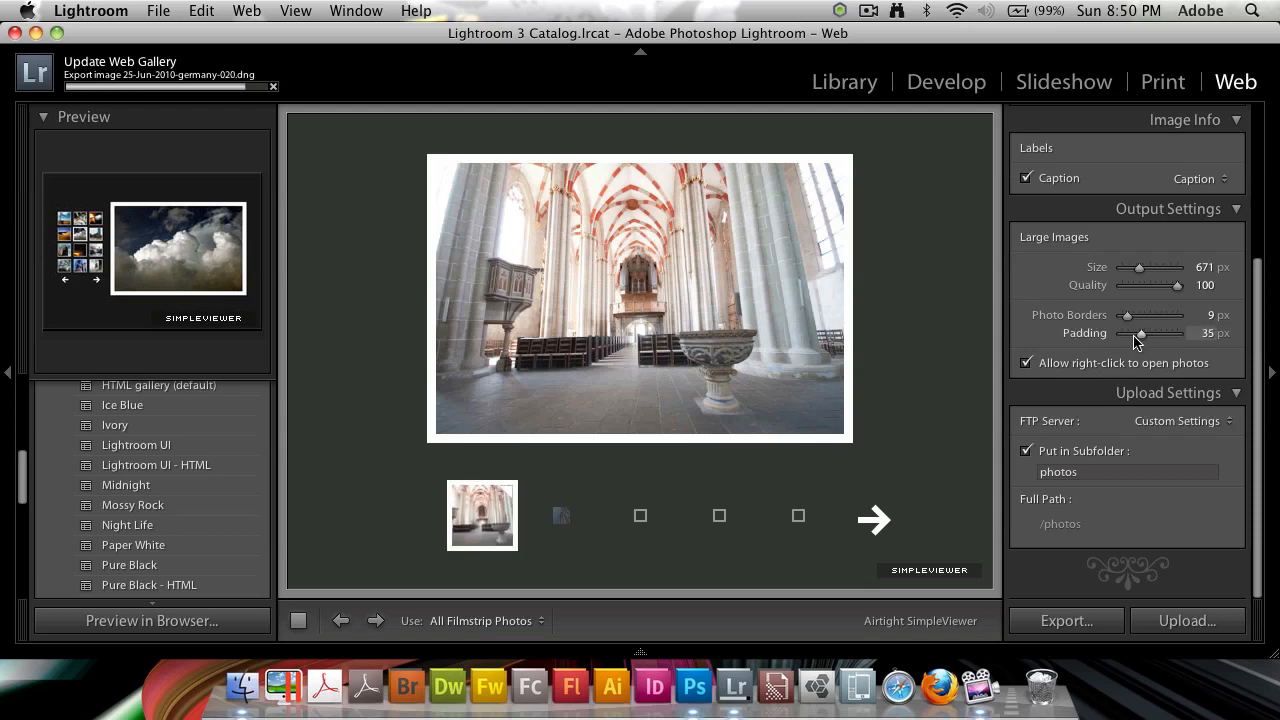
left_click_drag(1140, 332, 1138, 332)
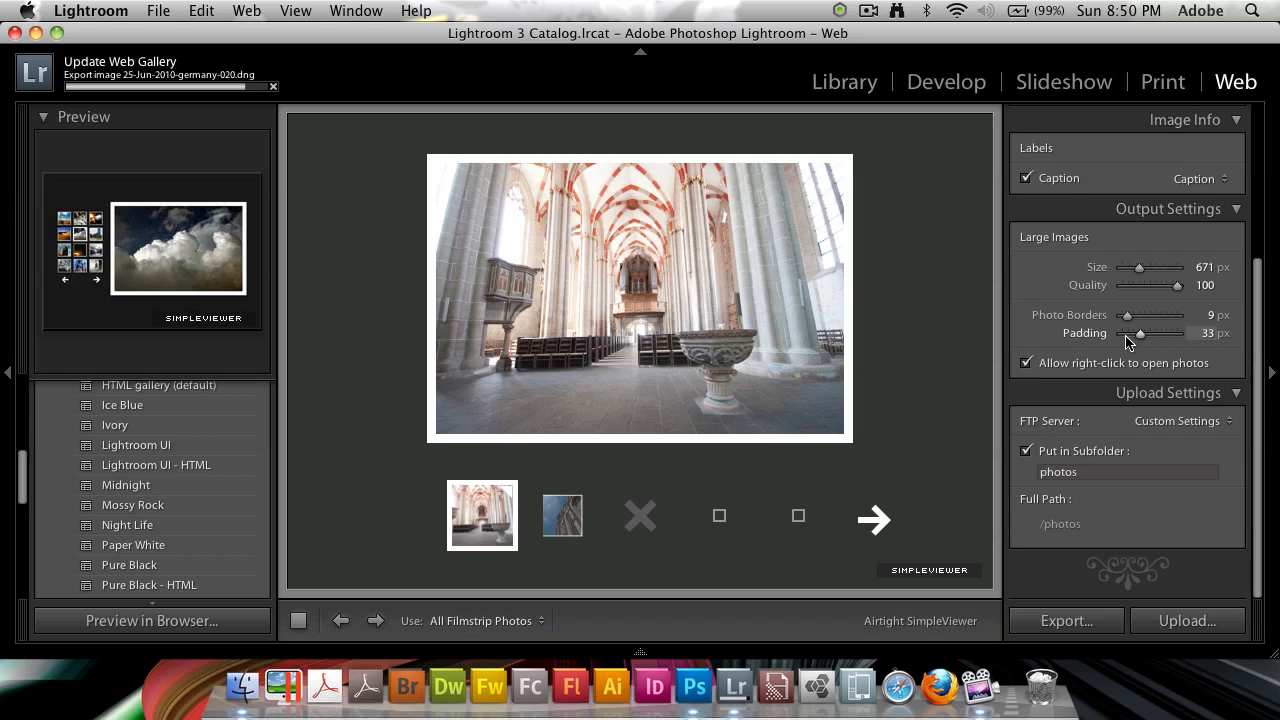
left_click_drag(1142, 332, 1140, 332)
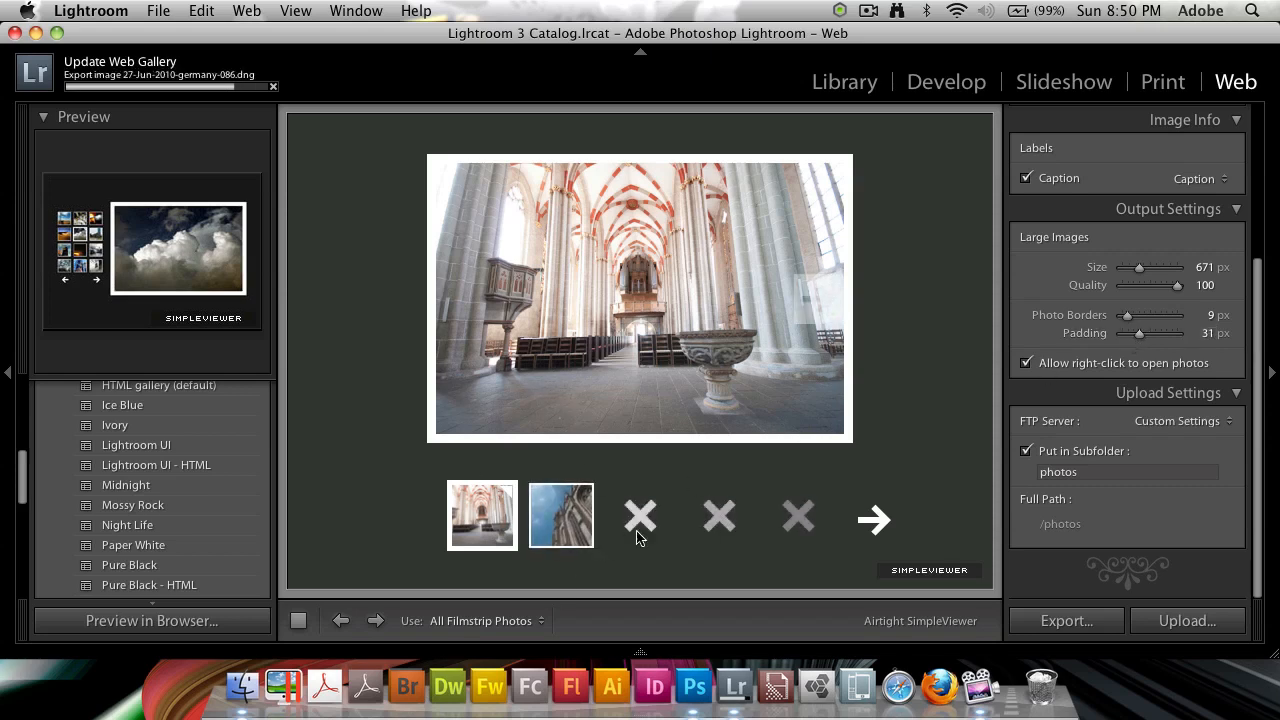
mouse_move(756, 376)
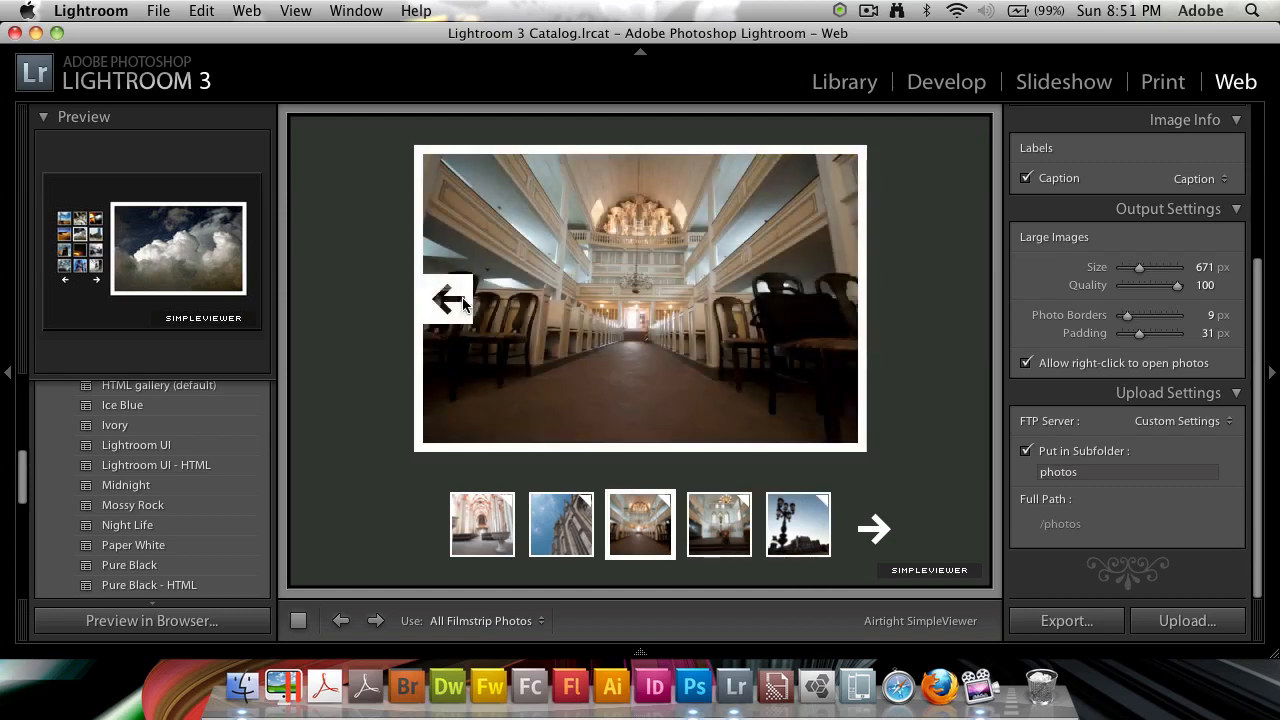
left_click(560, 524)
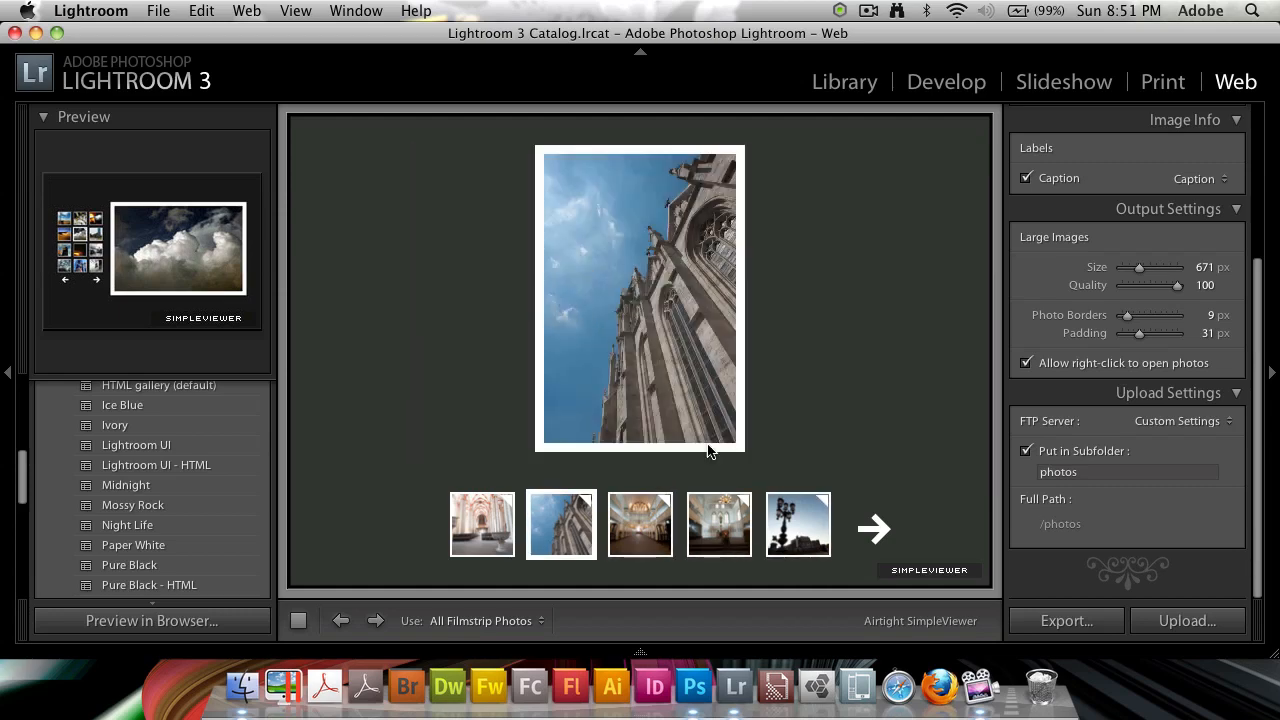
left_click(640, 524)
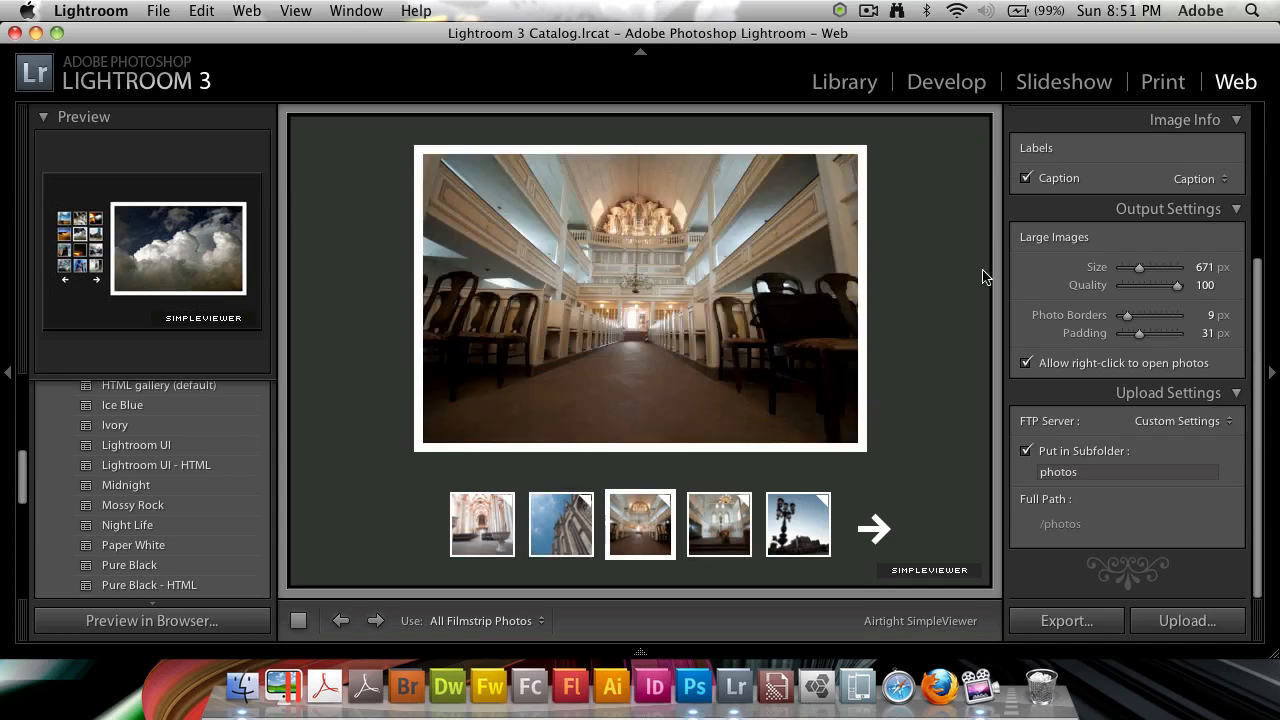